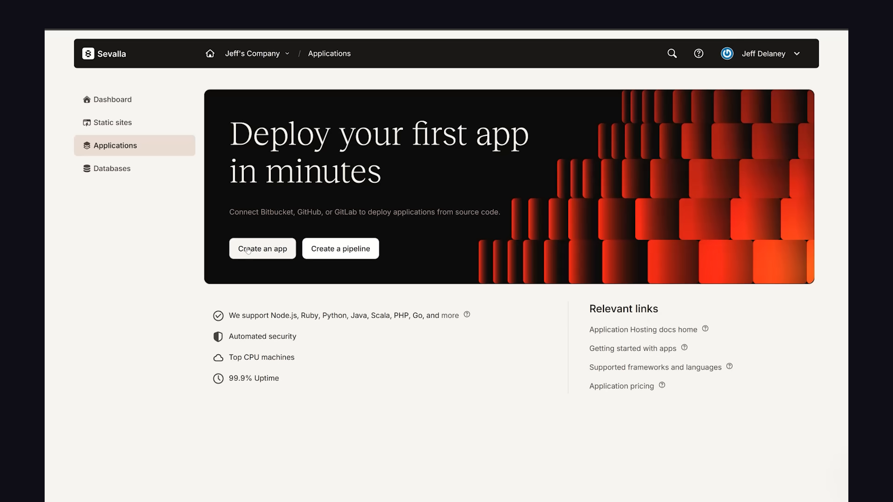
- Start a new Sevalla application deployed from a Git repository
left_click(262, 248)
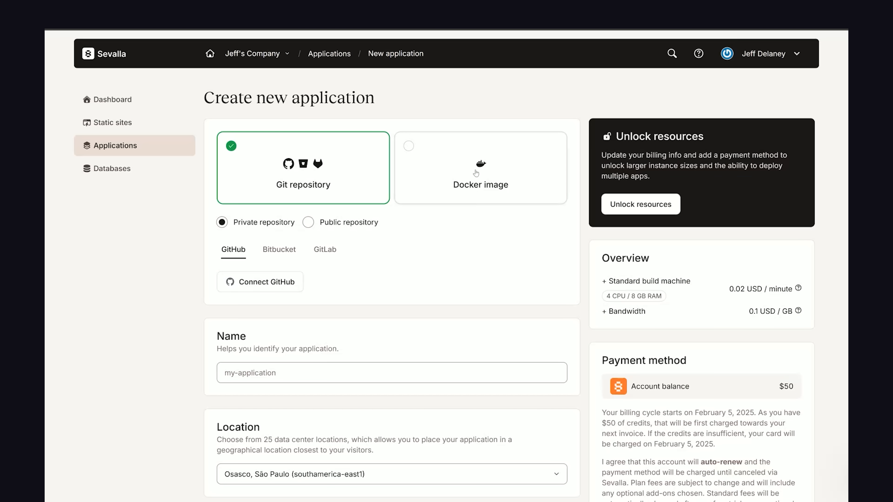
left_click(480, 168)
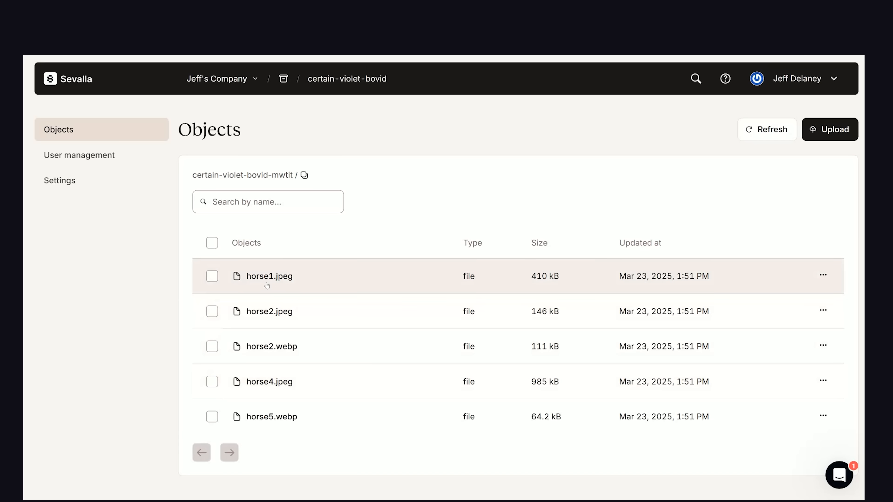
mouse_move(357, 268)
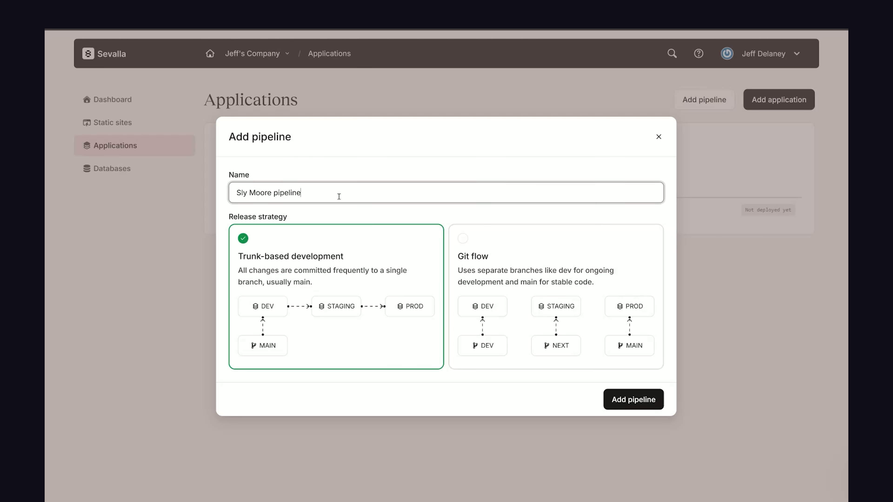
mouse_move(302, 334)
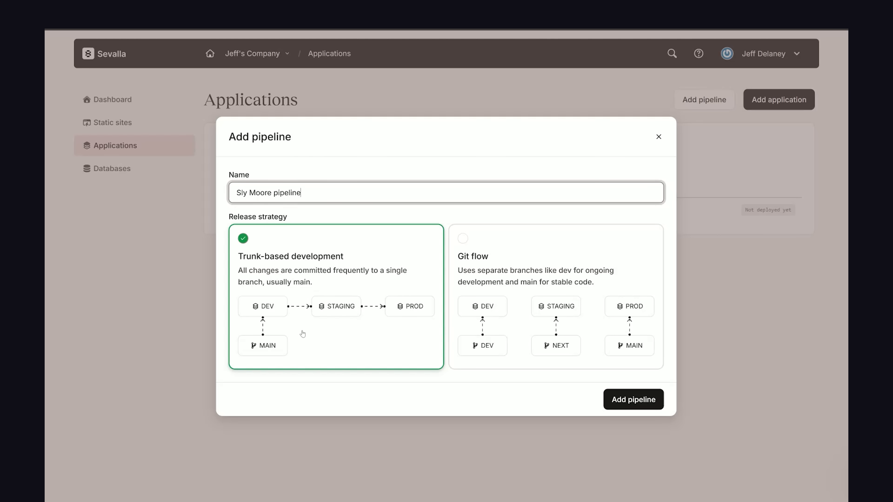
- Add the pipeline with the Git flow release strategy selected
left_click(518, 266)
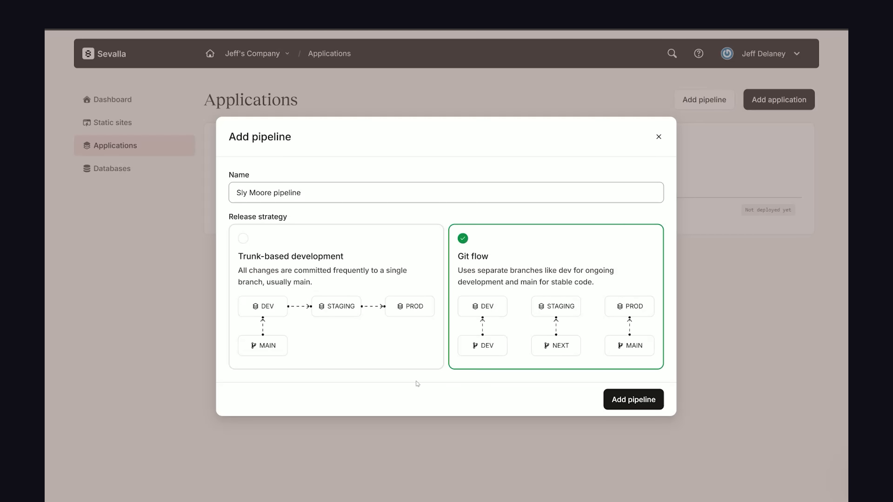
left_click(632, 399)
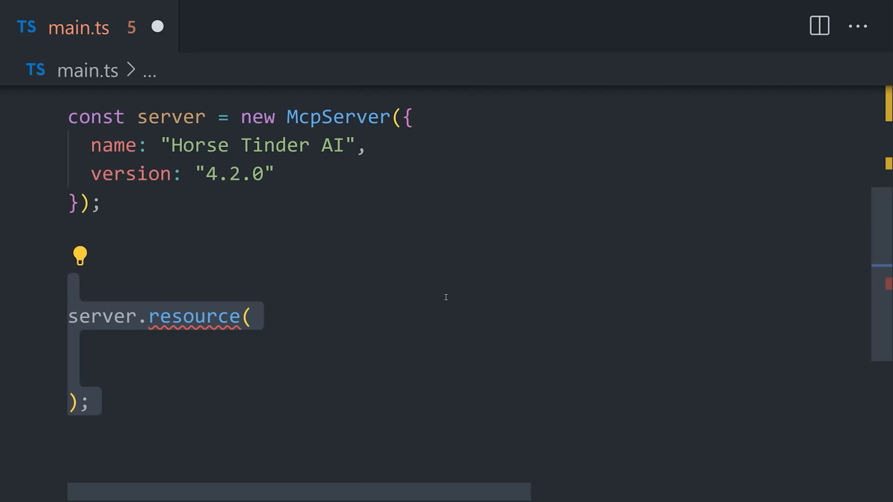
- Name the server resource "horses looking for love" in main.ts
type("\"horses looking for love\",")
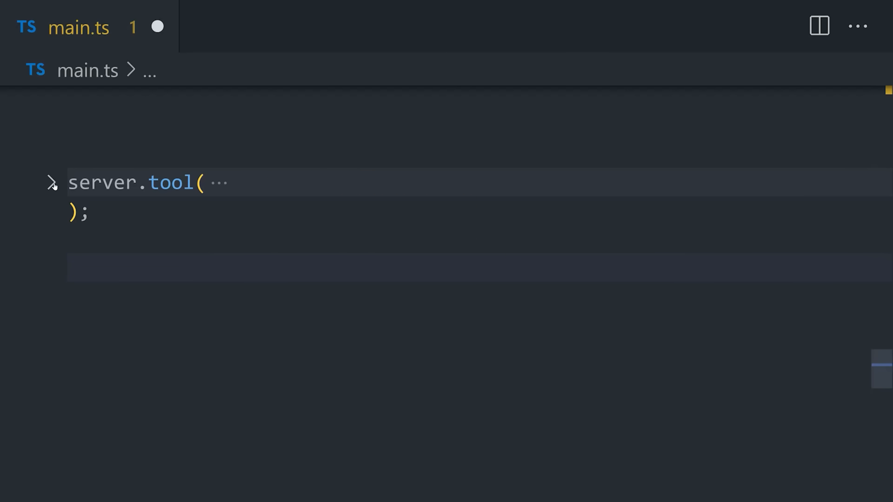
- Expand the horse matching tool and review its horse IDs, meeting date and match API fetch call
left_click(52, 182)
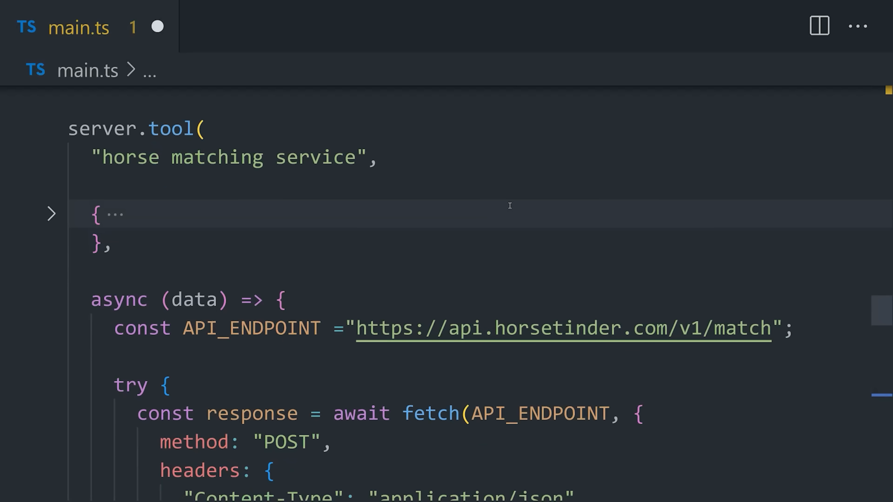
mouse_move(575, 312)
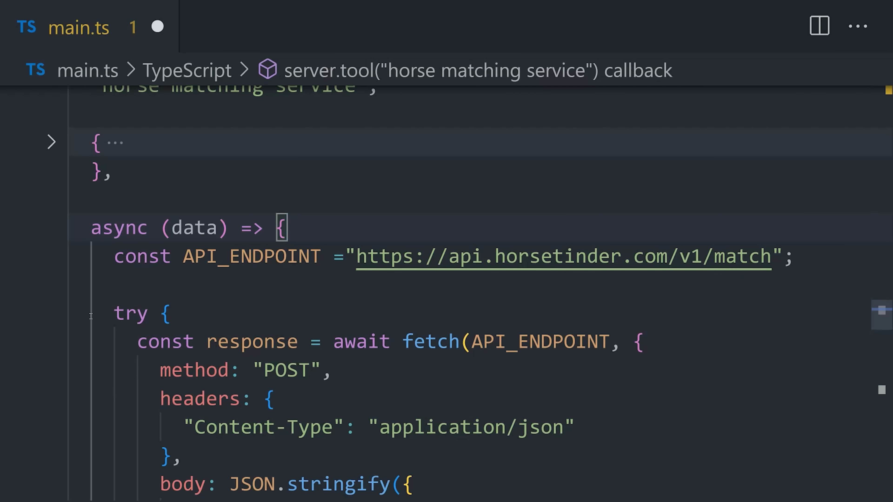
left_click(335, 370)
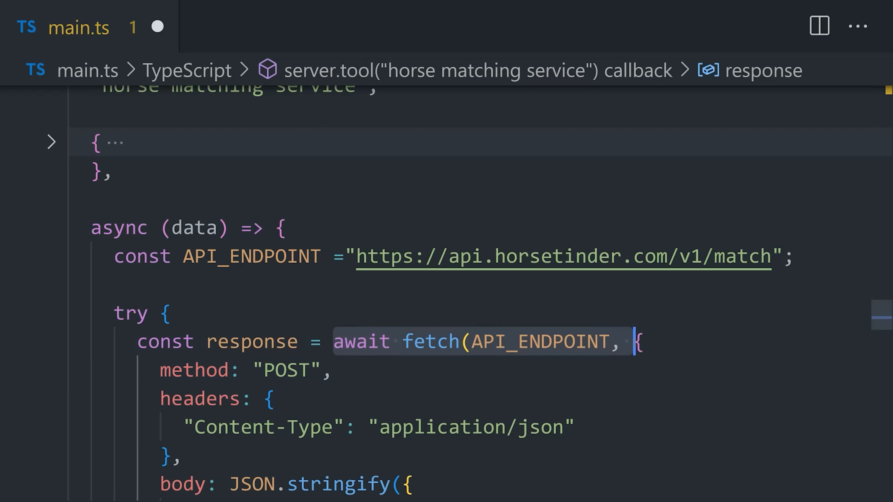
scroll("up", 3)
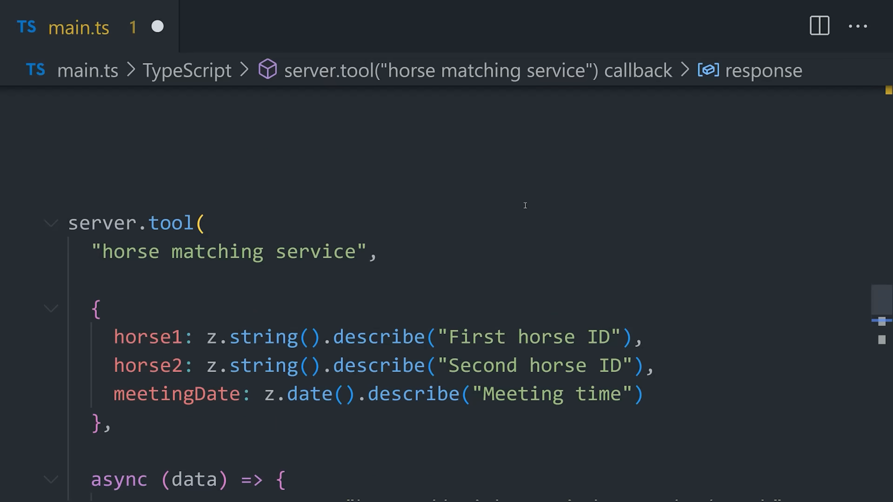
scroll("down", 3)
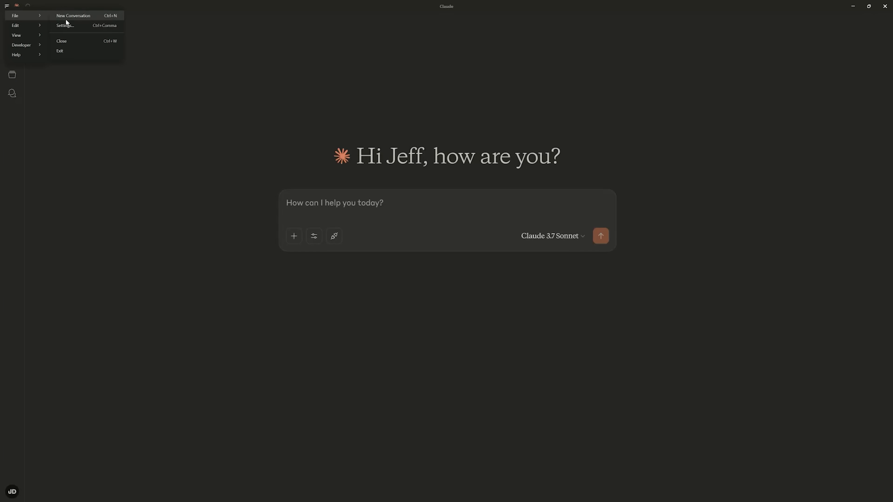
- Register the horse MCP server via the Developer config, confirm it runs via deno, and return to the chat
left_click(65, 25)
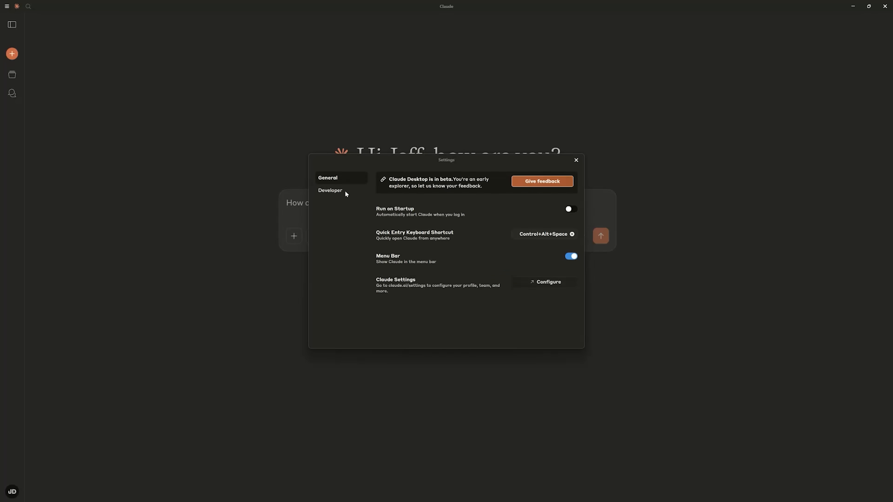
left_click(330, 190)
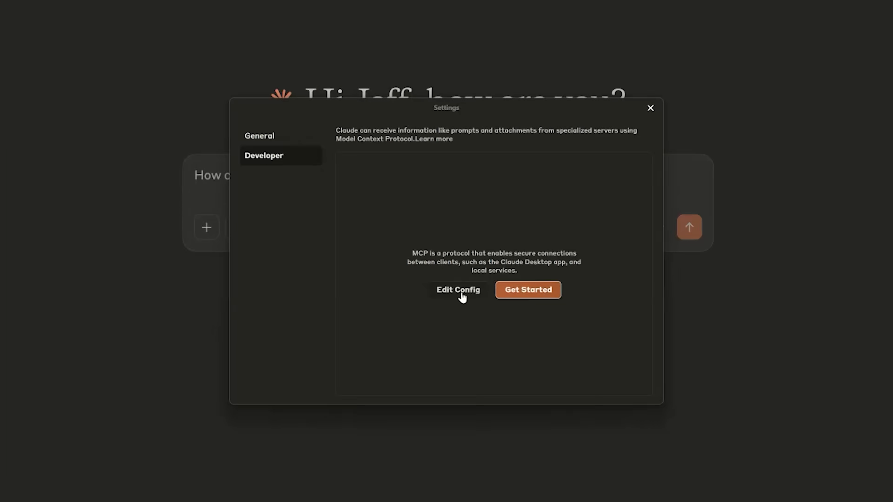
left_click(457, 290)
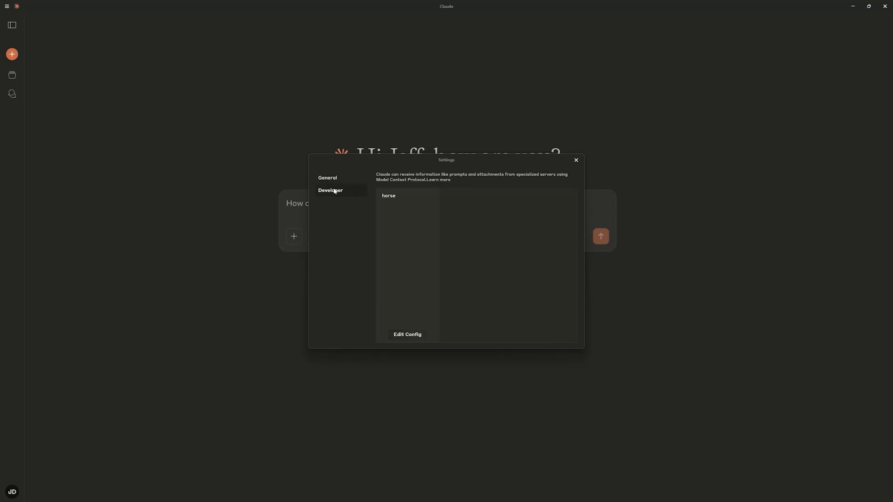
left_click(388, 195)
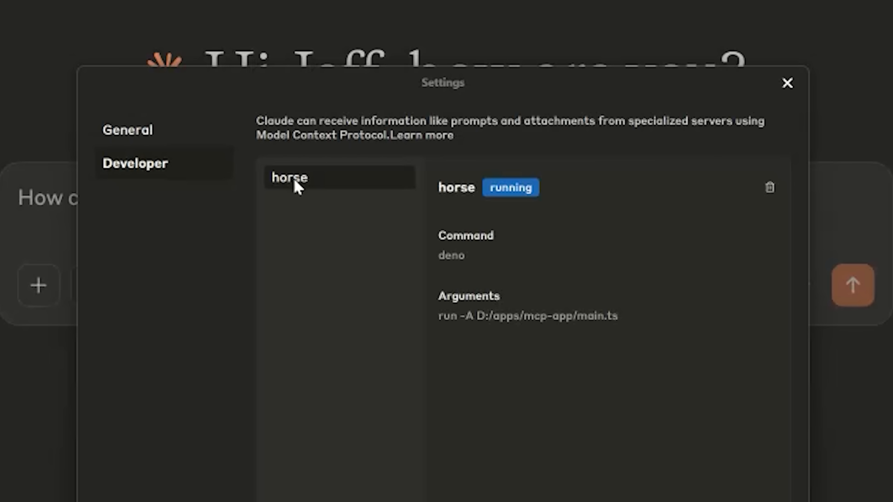
left_click(787, 83)
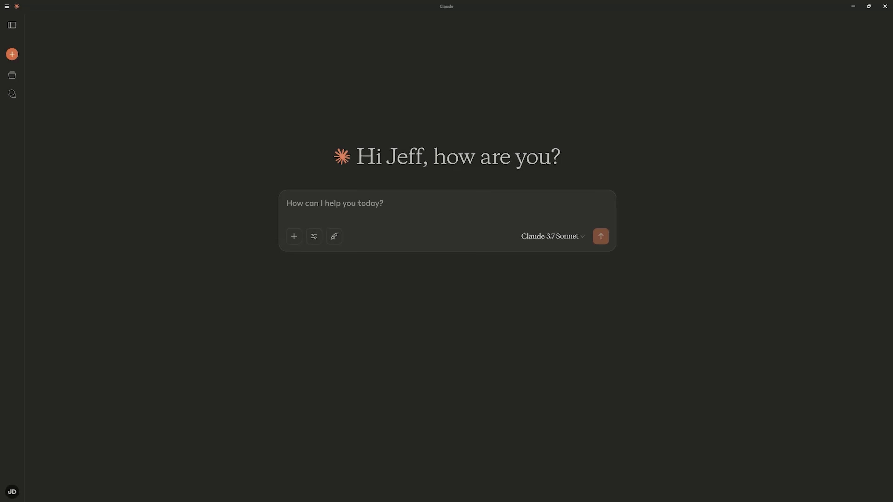
- Ask Claude about Appaloosa horses with the horses looking for love resource attached
type("what are some")
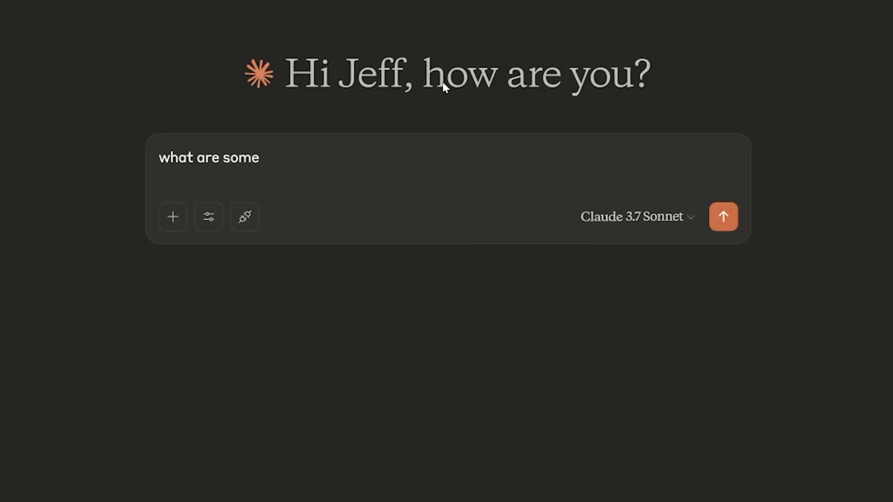
left_click(244, 216)
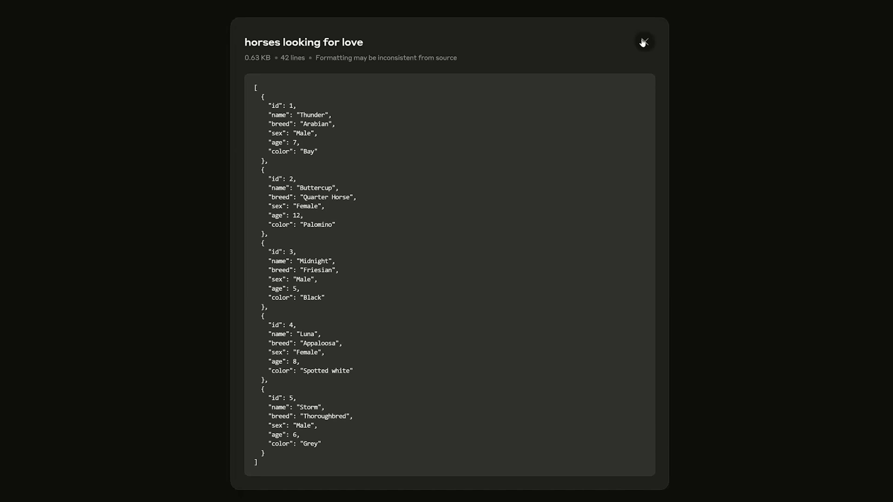
left_click(644, 41)
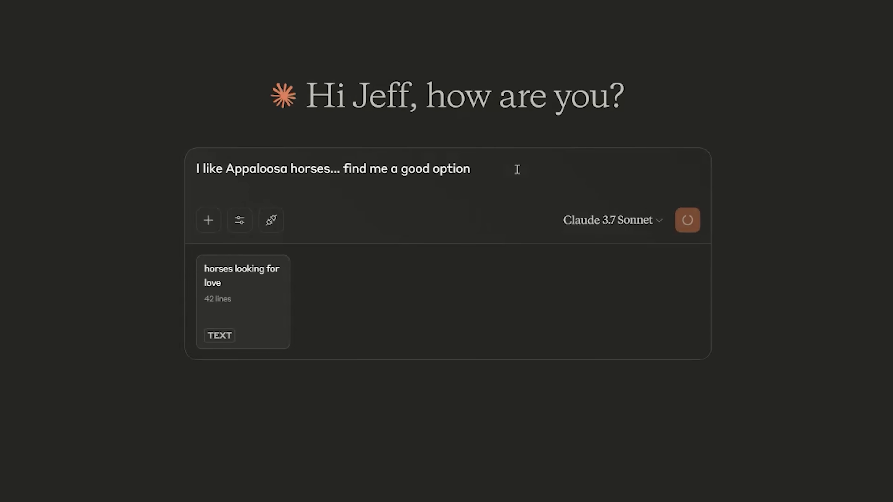
- Send the prompt 'hookup 2 horses on date' to set two horses up
left_click(687, 220)
type("hookup 2 horse")
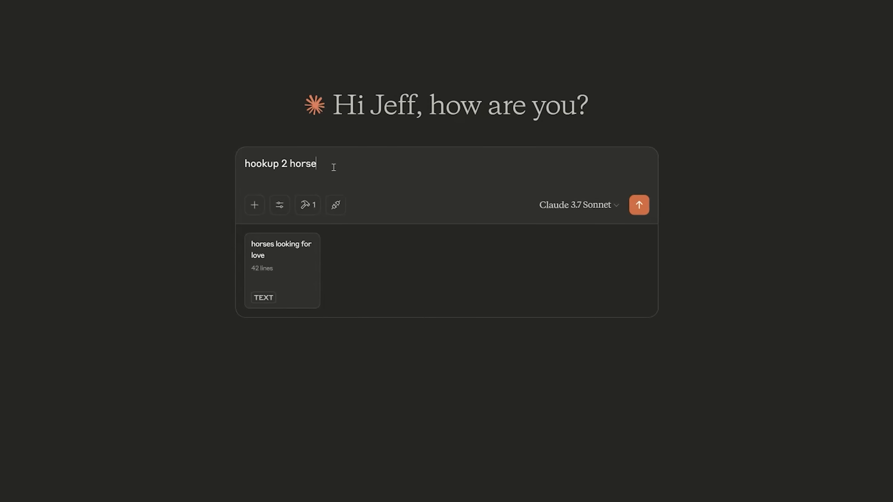
type("s on date")
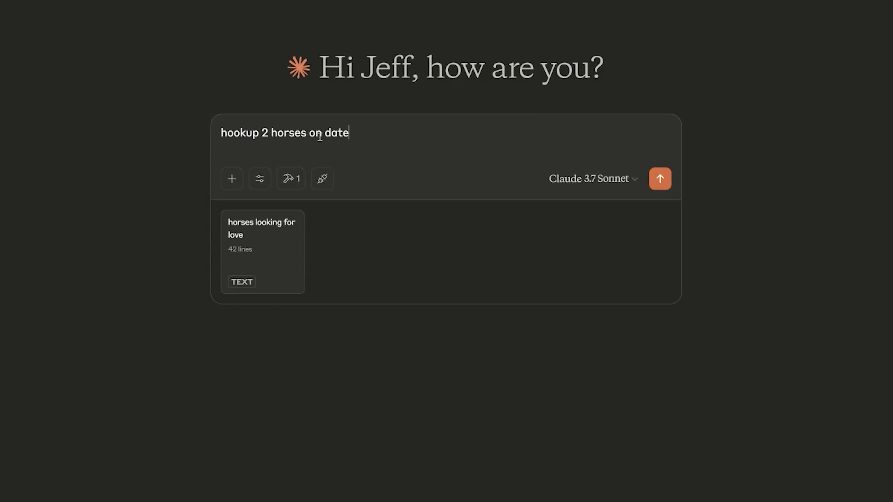
left_click(660, 179)
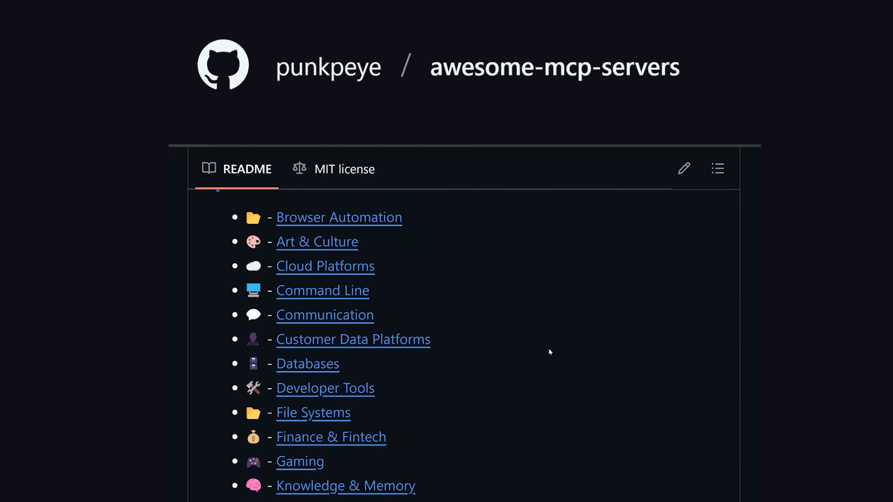
scroll("down", 3)
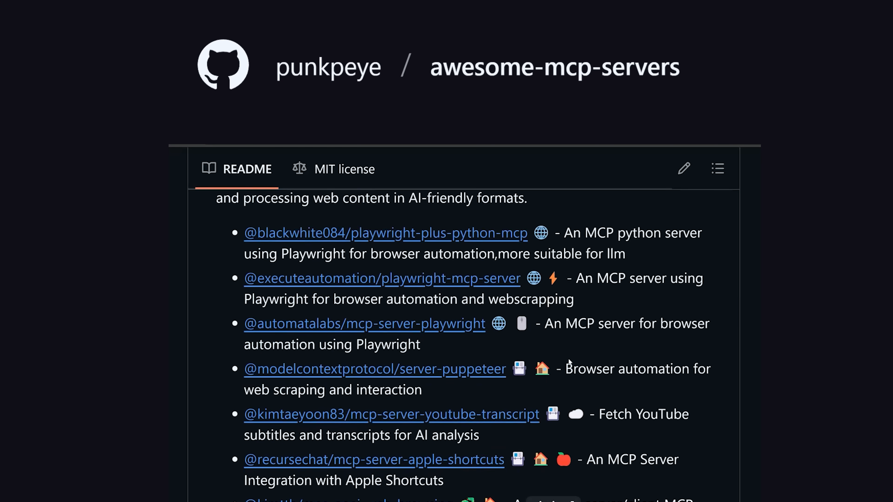
scroll("down", 3)
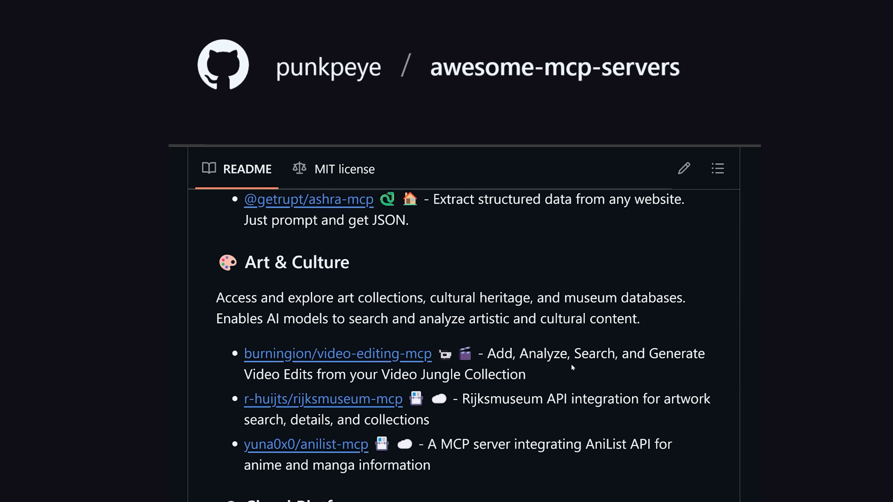